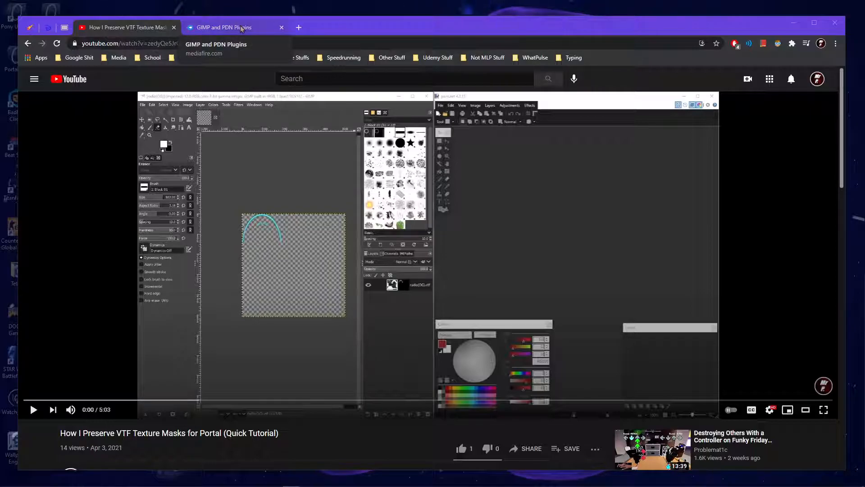
Download the GIMP and PDN Plugins.zip archive from the MediaFire page into Downloads.
click(225, 27)
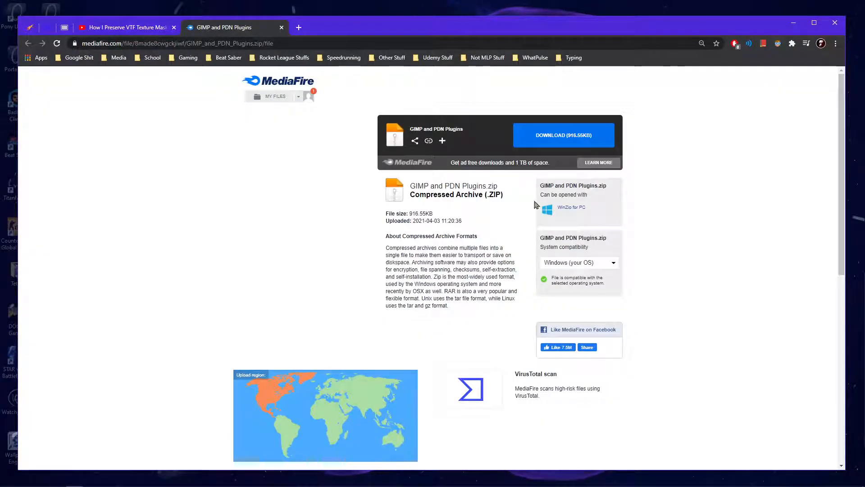
mouse_move(561, 107)
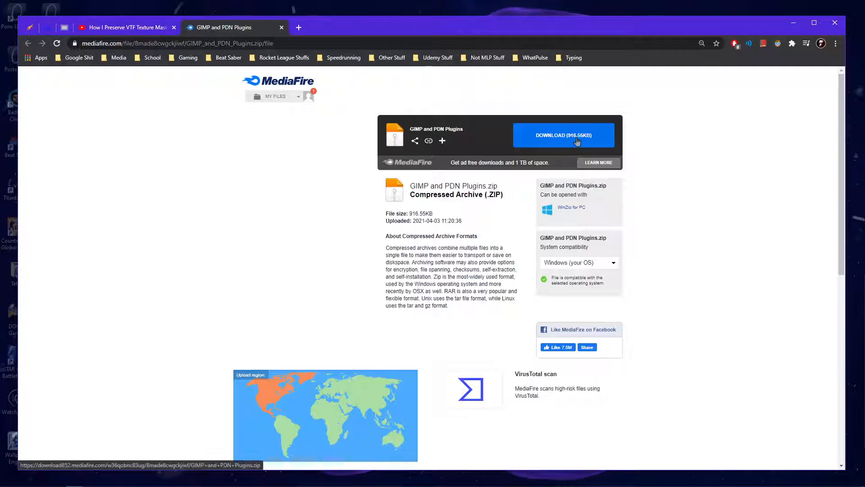
click(562, 135)
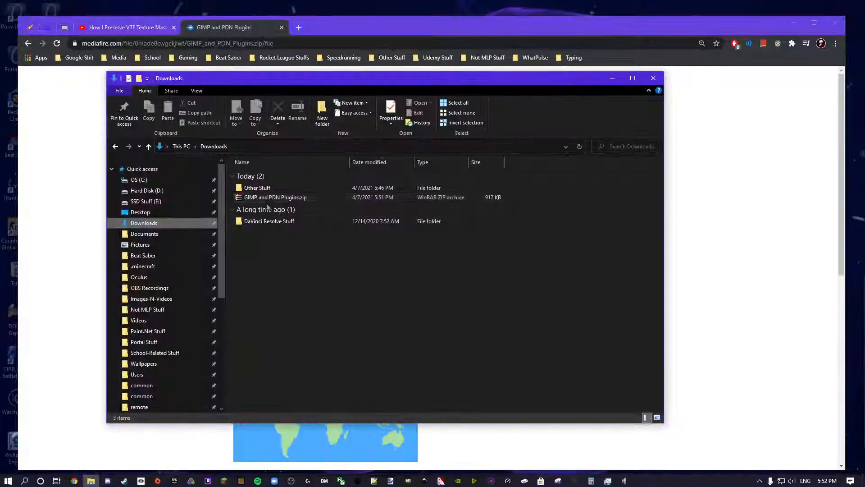
Inspect the plugins zip in WinRAR and read its README.txt install instructions.
double_click(275, 198)
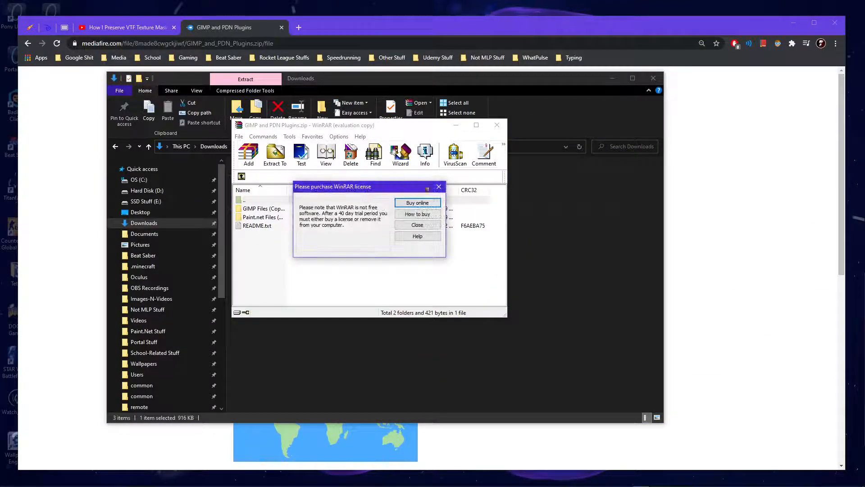
click(417, 224)
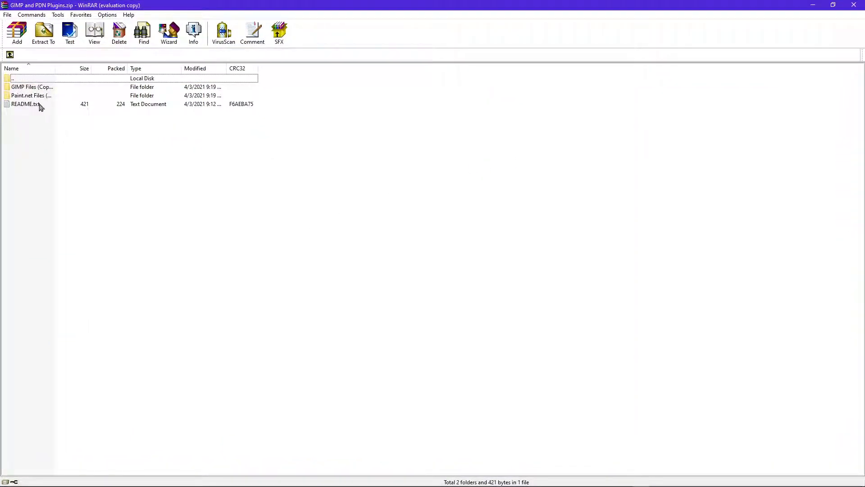
double_click(24, 104)
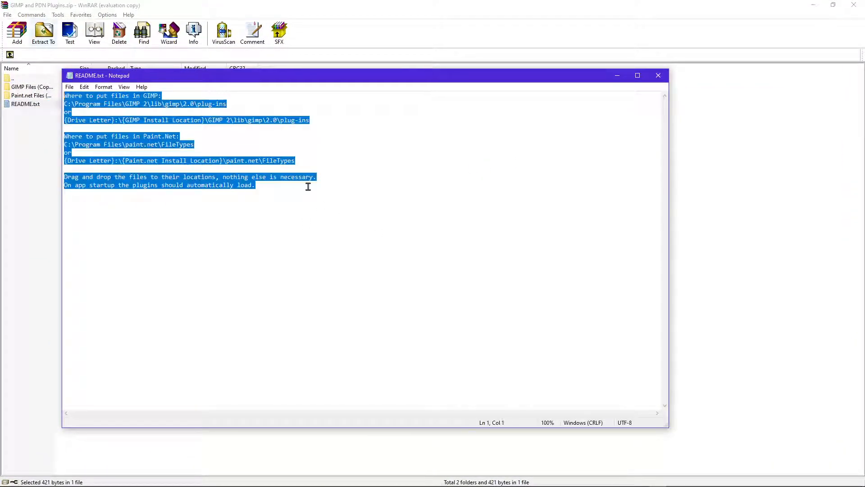
click(248, 160)
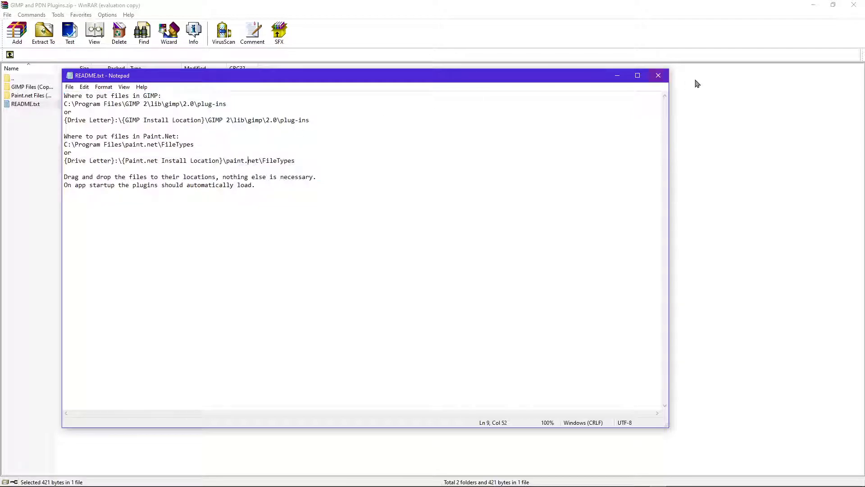
click(658, 75)
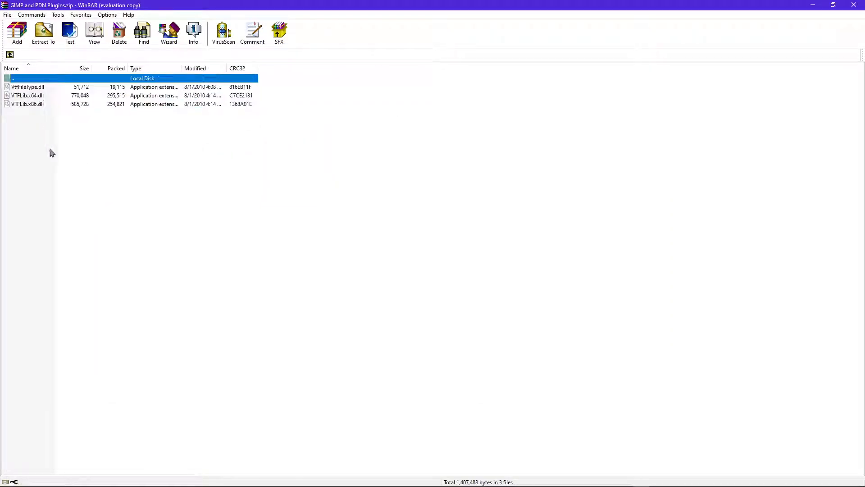
Browse the archive's GIMP and Paint.net Files folders, then minimize WinRAR back to Downloads.
click(11, 68)
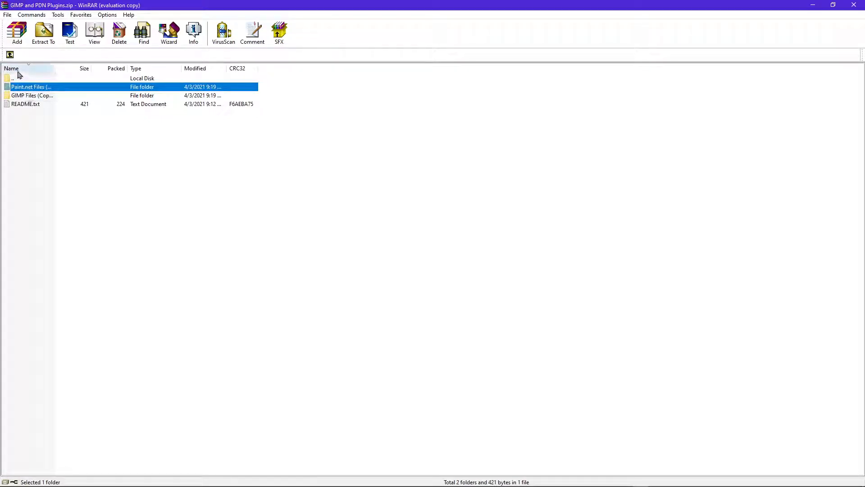
double_click(30, 86)
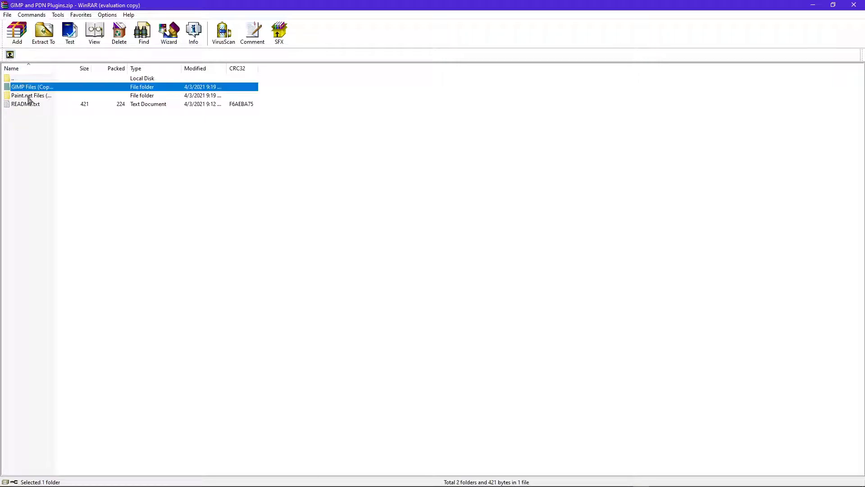
mouse_move(63, 151)
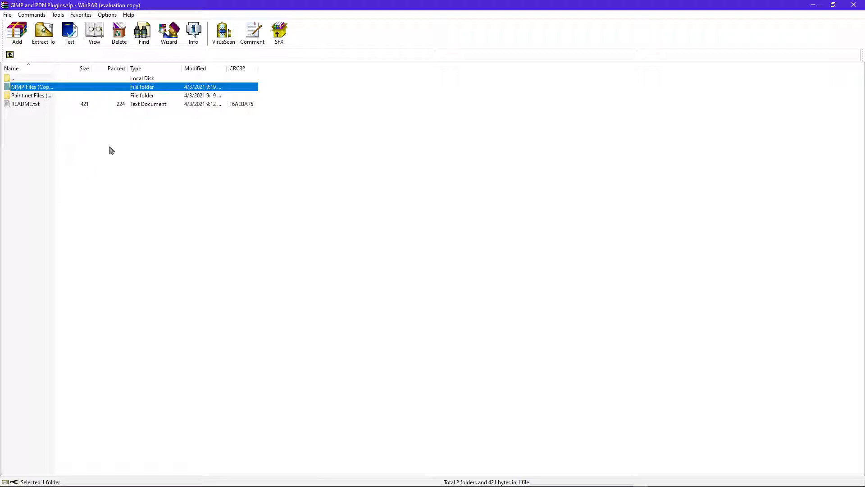
click(30, 95)
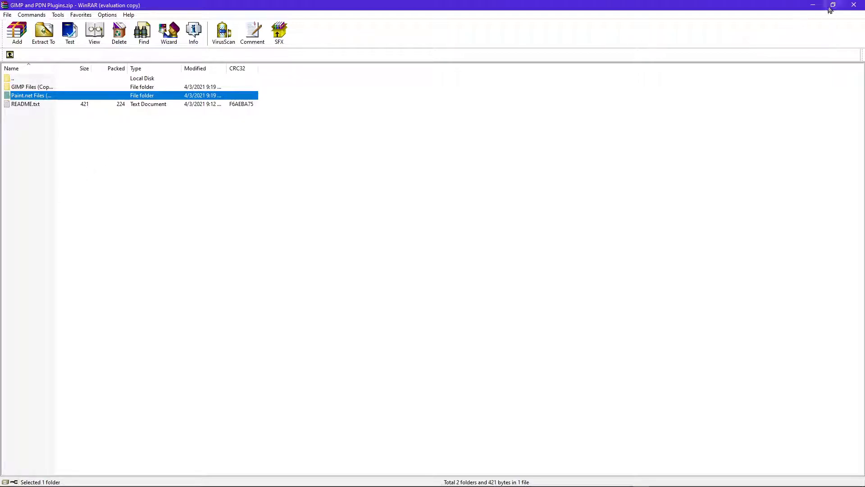
click(813, 6)
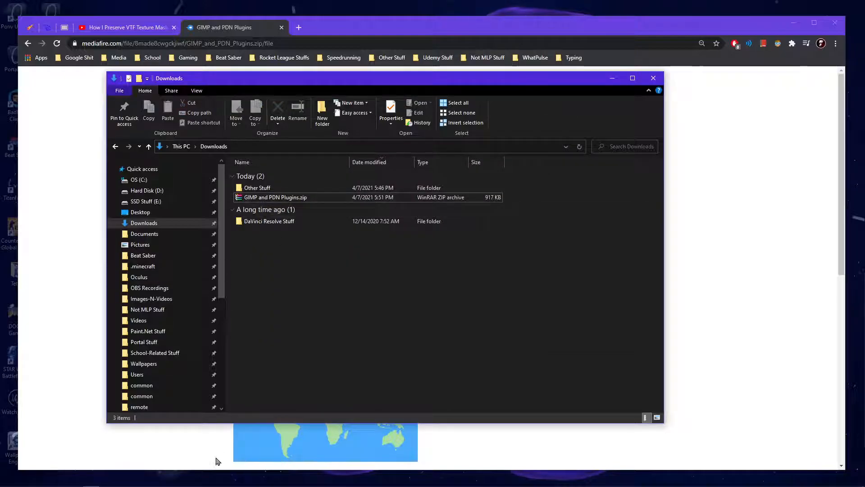
Extract the GIMP Files and Paint.net Files (Copy Contents) folders into Downloads.
double_click(276, 197)
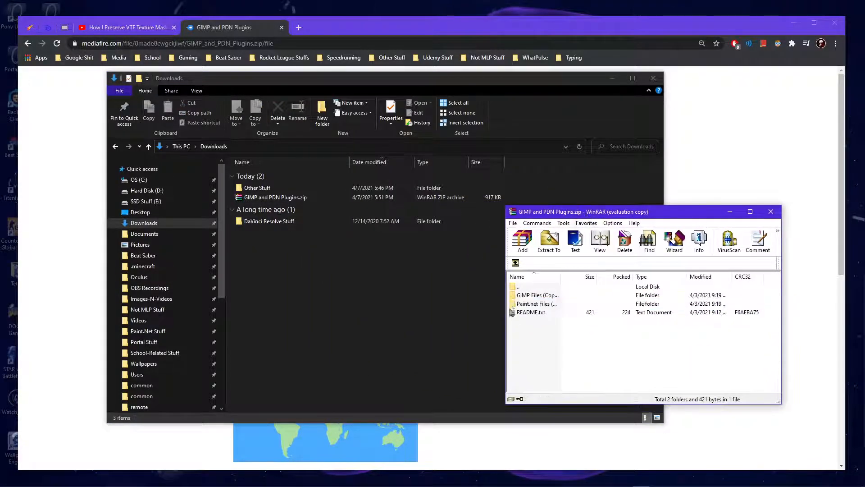
click(538, 294)
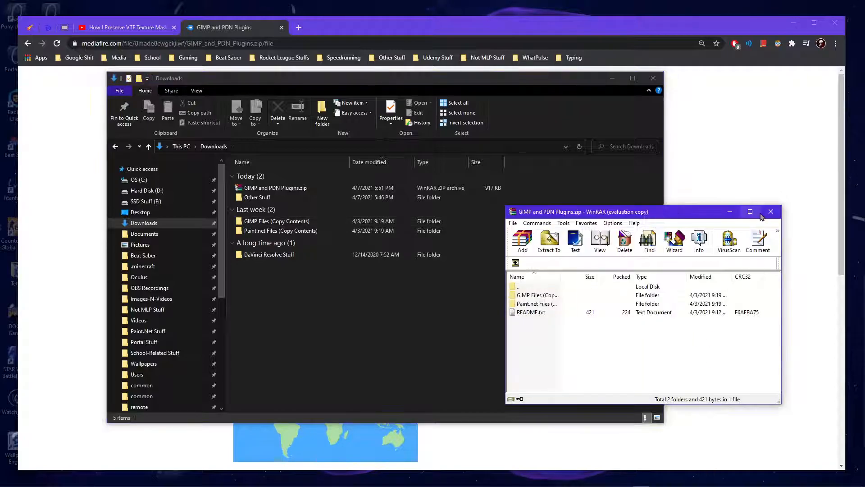
click(770, 211)
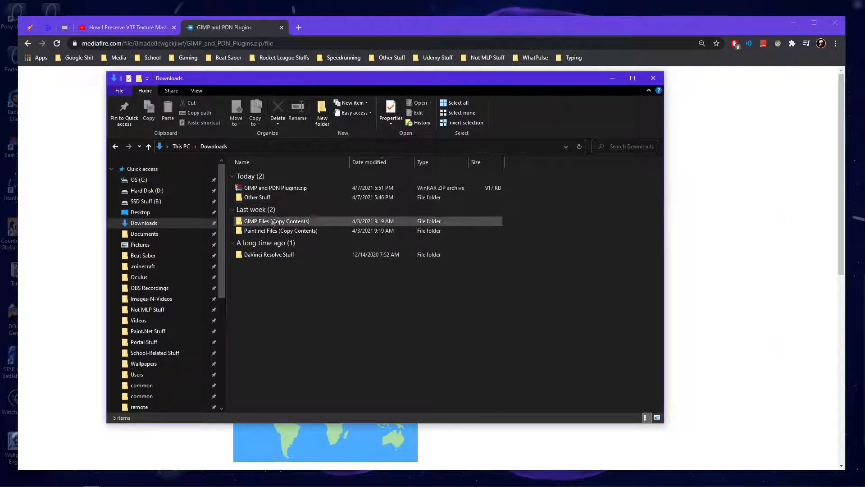
scroll(down, 3)
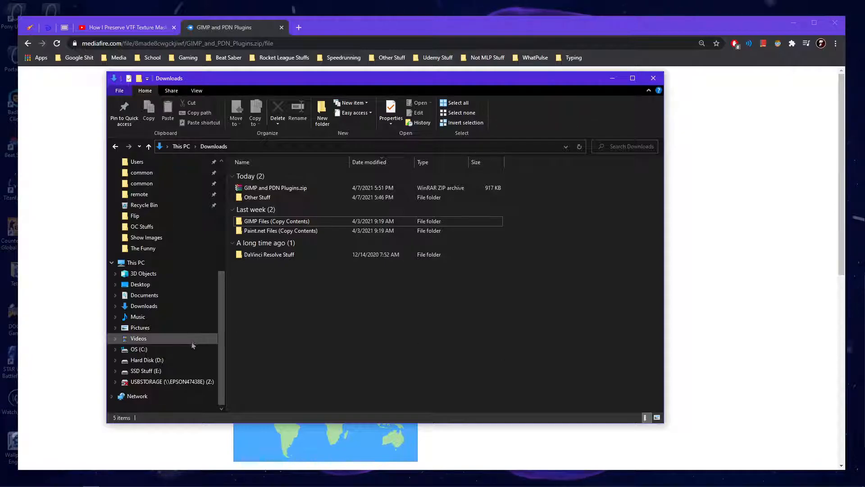
Show C:\Program Files in a second Explorer window beside the Downloads window.
click(139, 349)
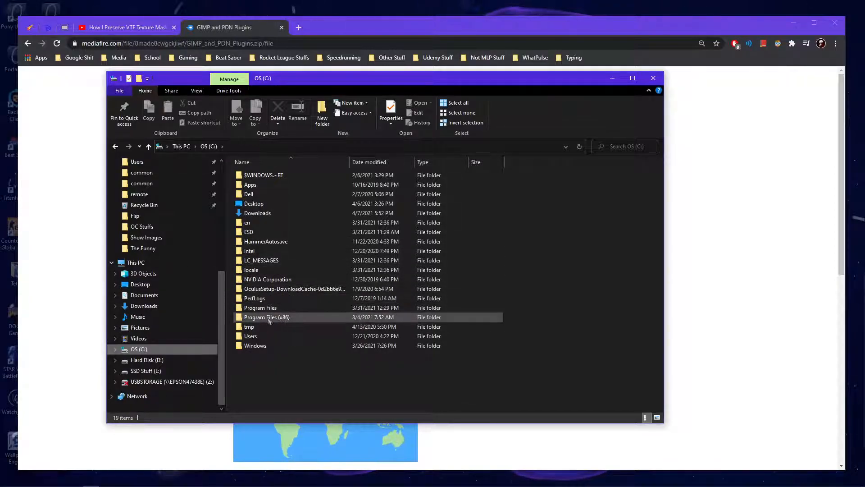
double_click(259, 307)
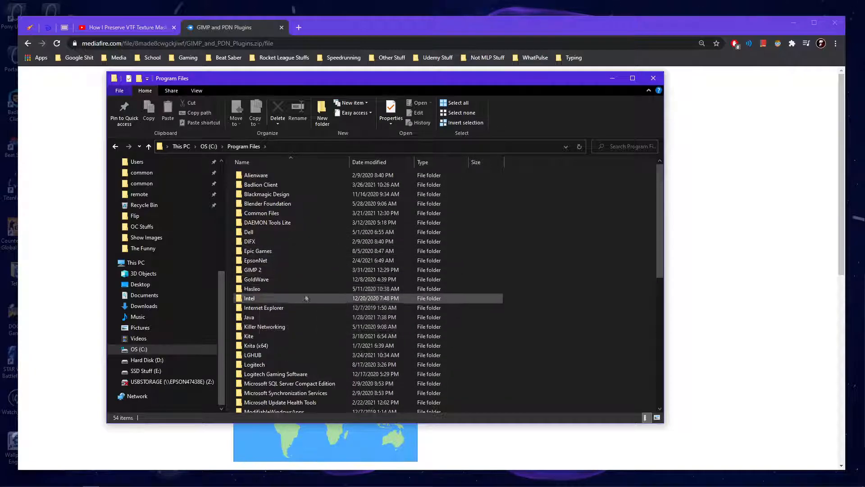
click(252, 269)
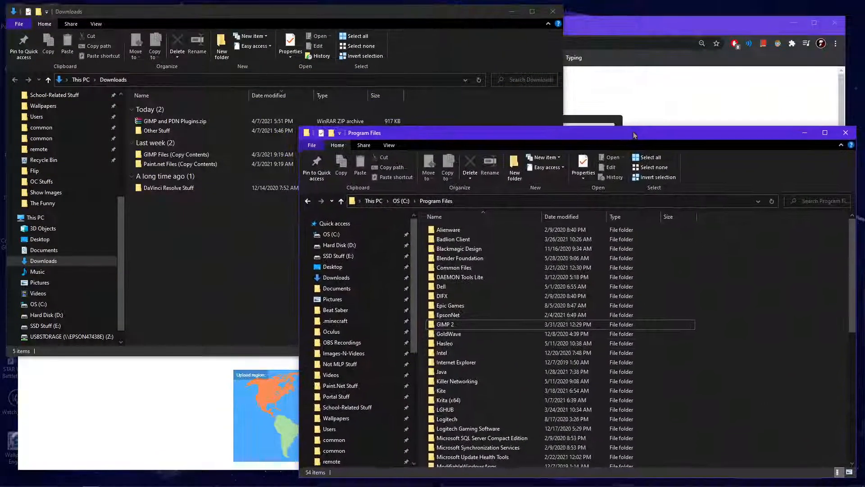
Show file-vtf.exe and VTFLib.dll beside GIMP 2\lib\gimp\2.0\plug-ins.
click(444, 324)
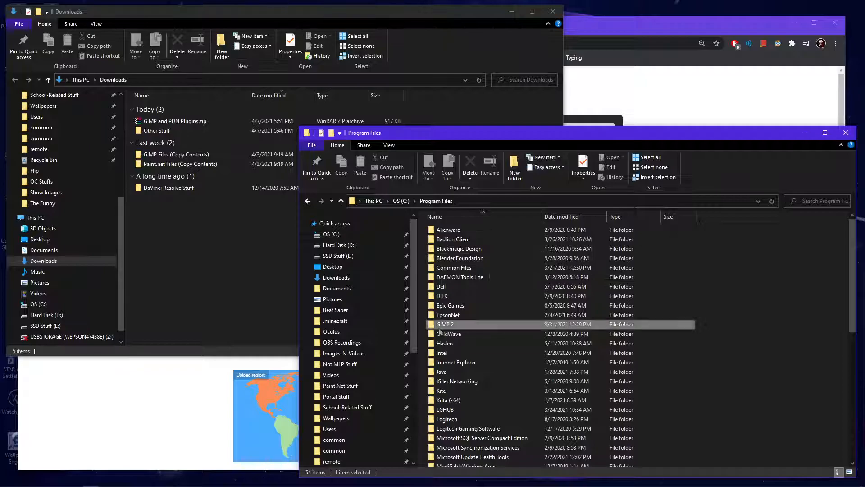
double_click(445, 323)
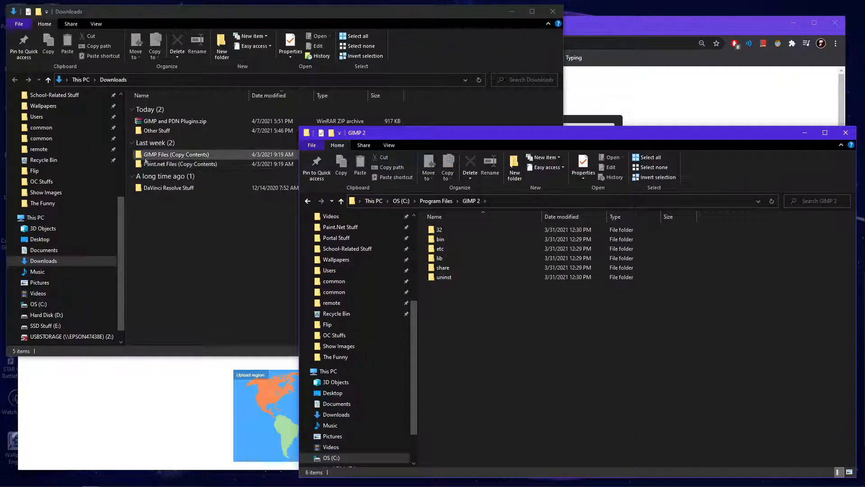
double_click(175, 154)
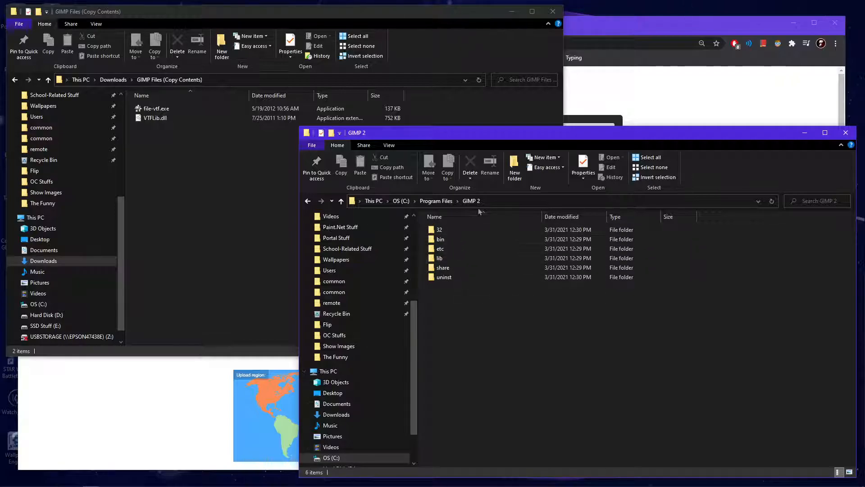
double_click(438, 258)
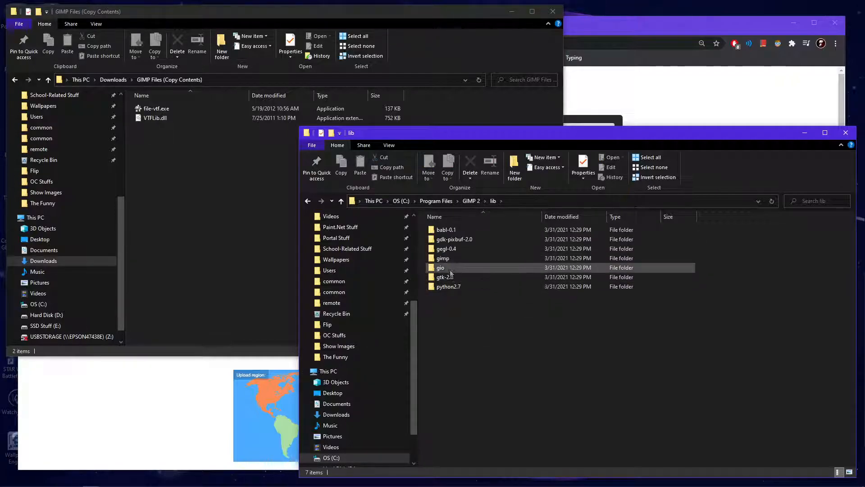
double_click(443, 258)
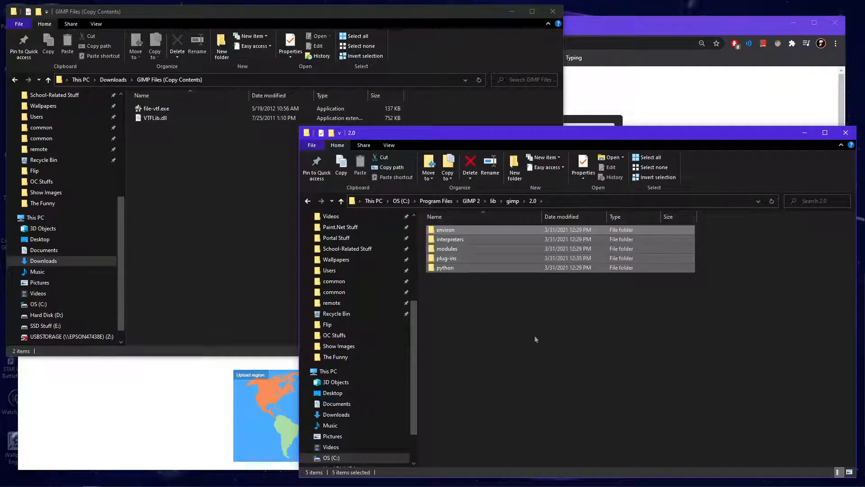
click(447, 258)
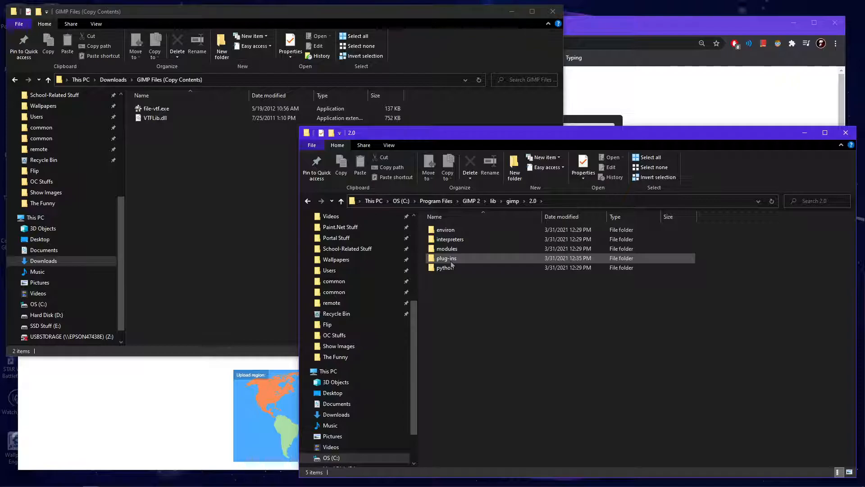
double_click(446, 258)
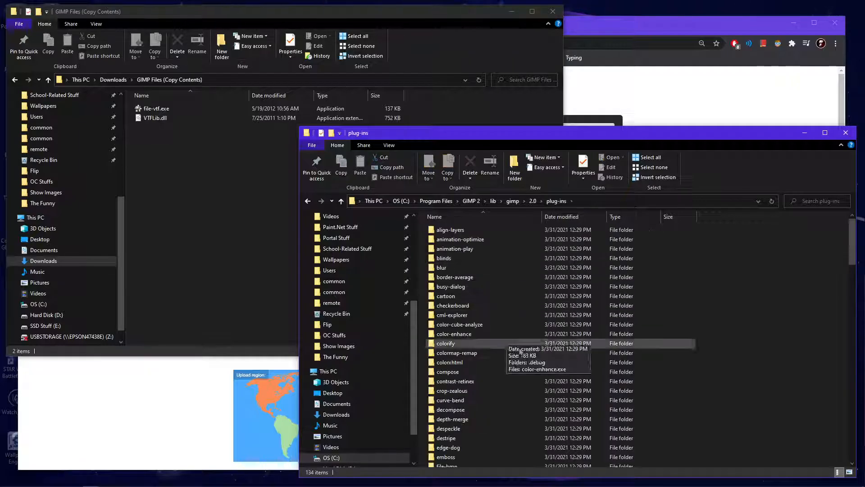
scroll(down, 3)
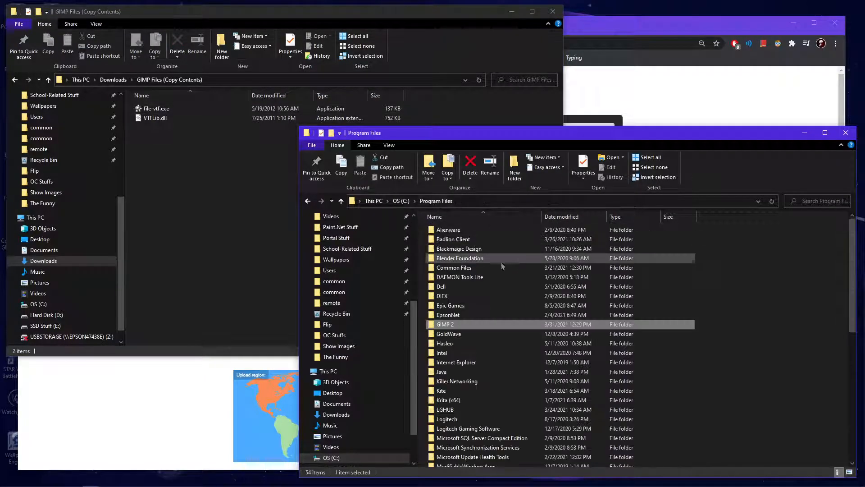
Show the Paint.net Files DLLs for copying into paint.net\FileTypes.
scroll(down, 3)
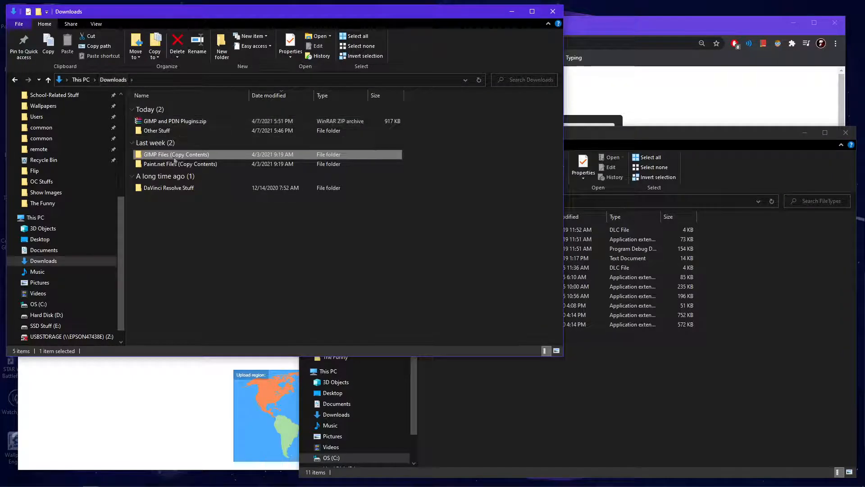
double_click(180, 164)
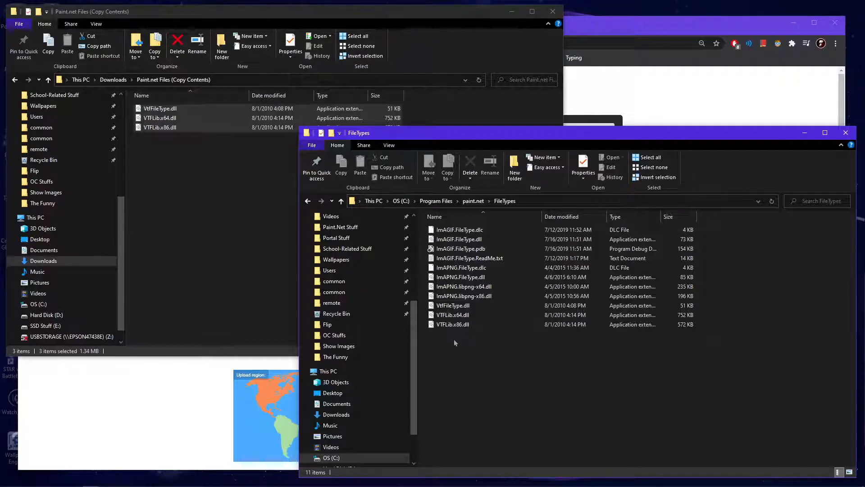
mouse_move(456, 340)
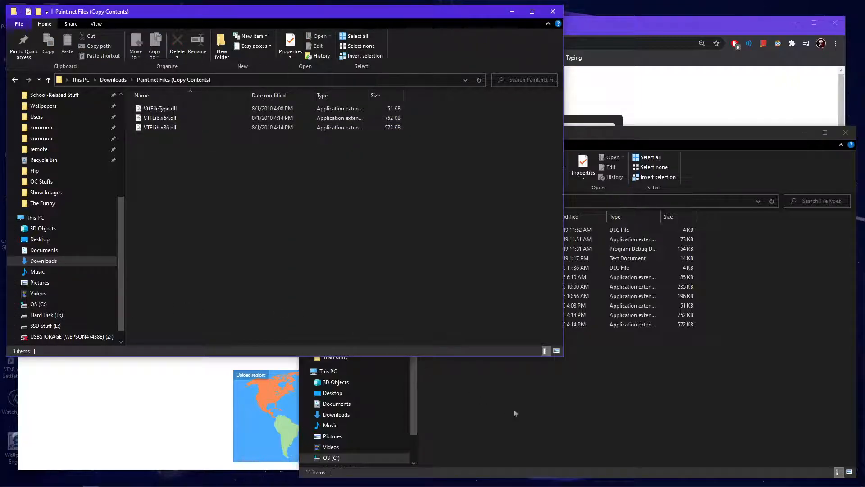
mouse_move(548, 420)
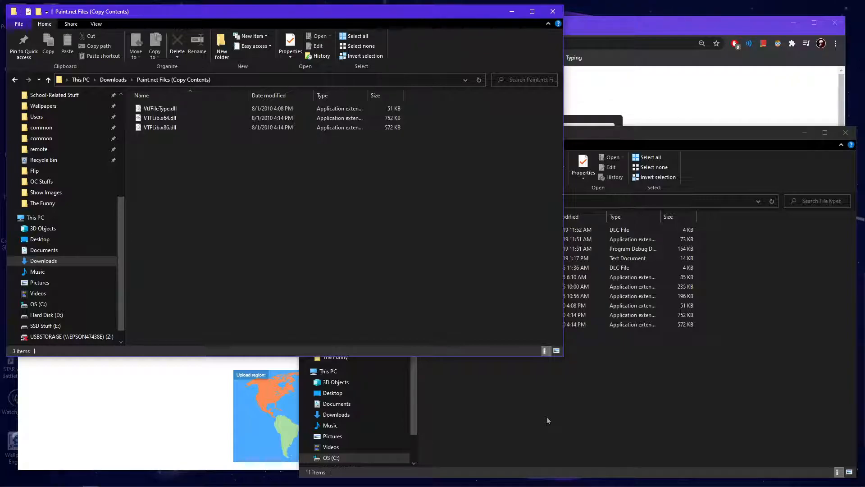